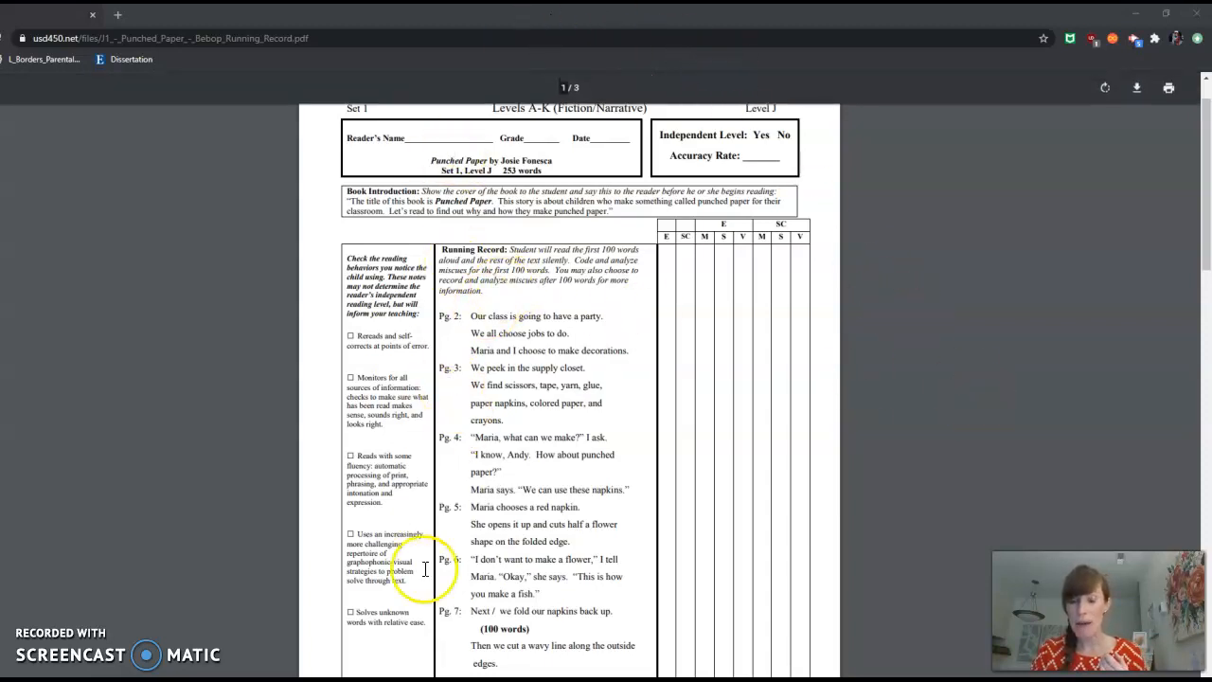
{"action": "mouse_move", "coordinate": [540, 640]}
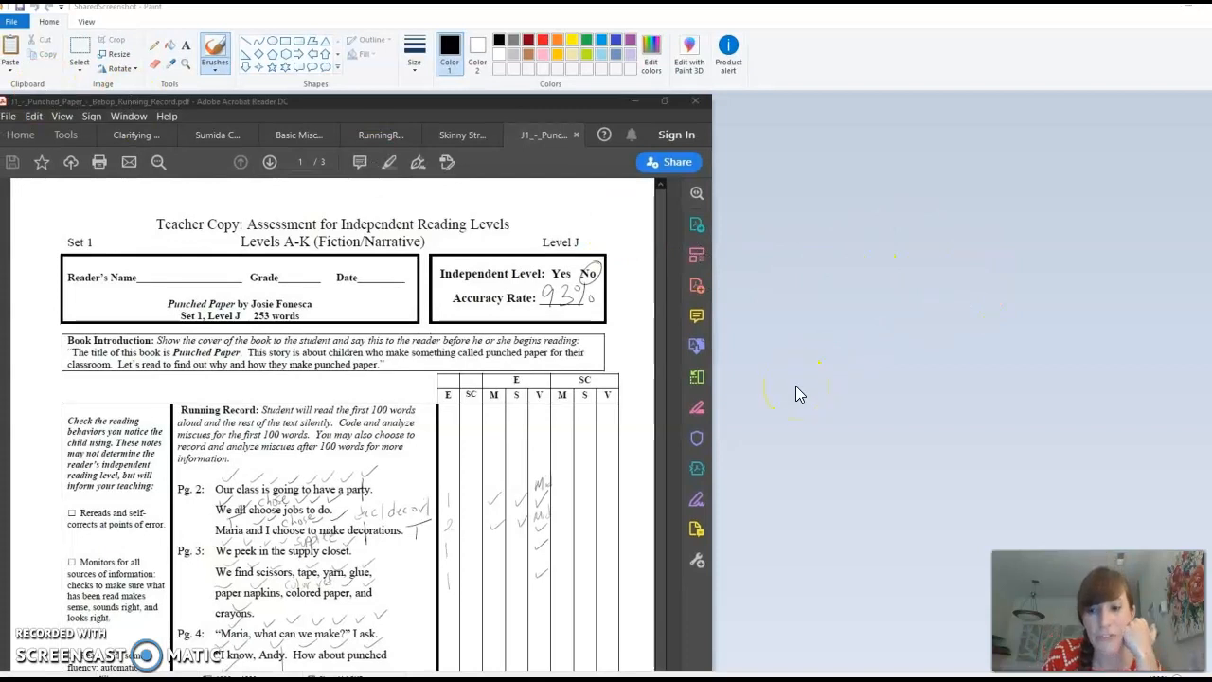
Scroll through the marked Punched Paper record showing checkmarks, miscues and 93% accuracy
{"action": "scroll", "scroll_direction": "down", "scroll_amount": 3}
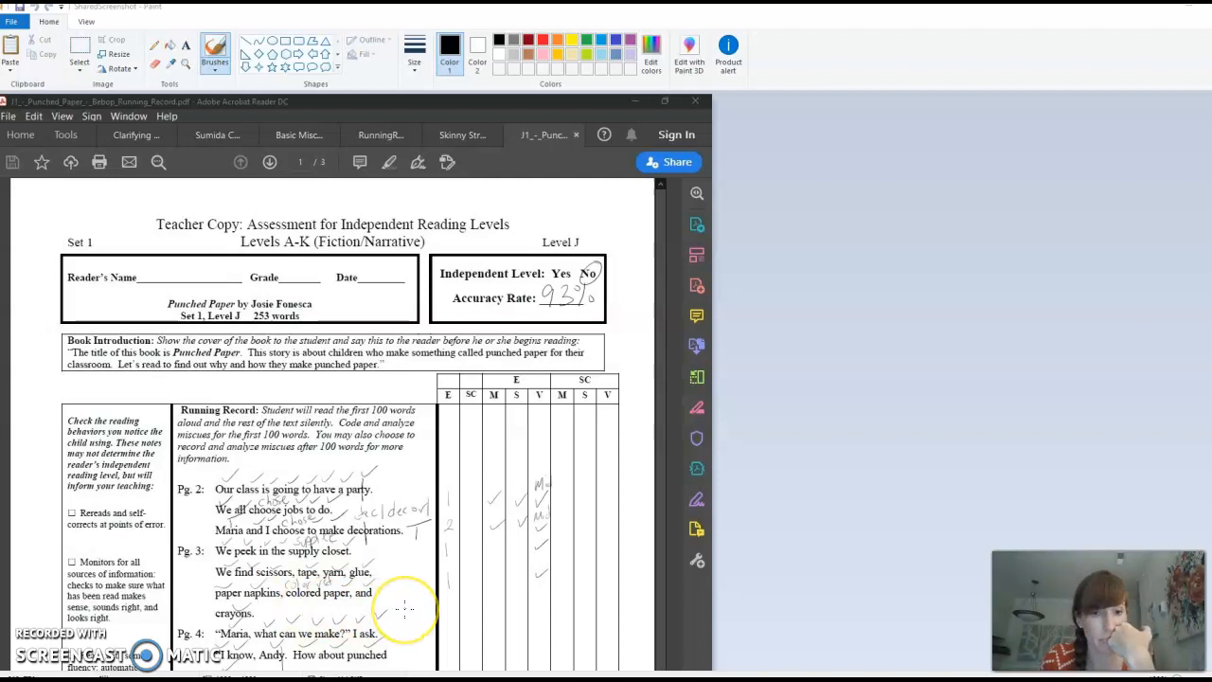
Scroll down to the running record lines for pages 5 and 6
{"action": "scroll", "scroll_direction": "down", "scroll_amount": 3}
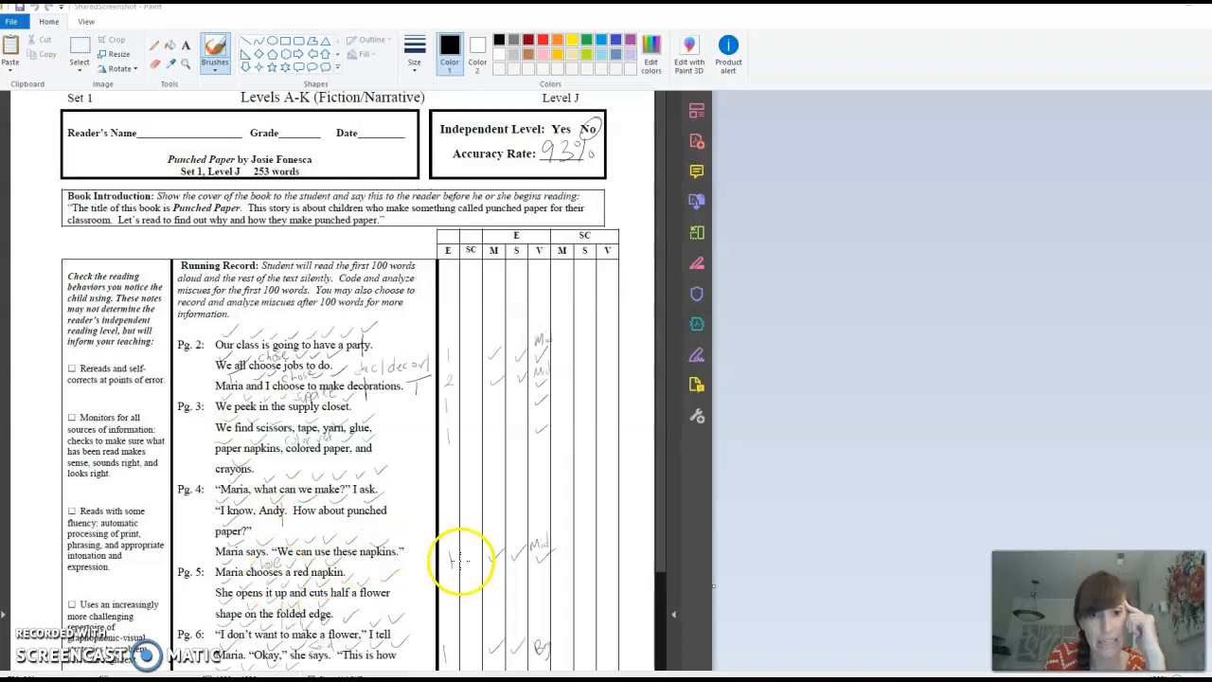
{"action": "scroll", "scroll_direction": "down", "scroll_amount": 3}
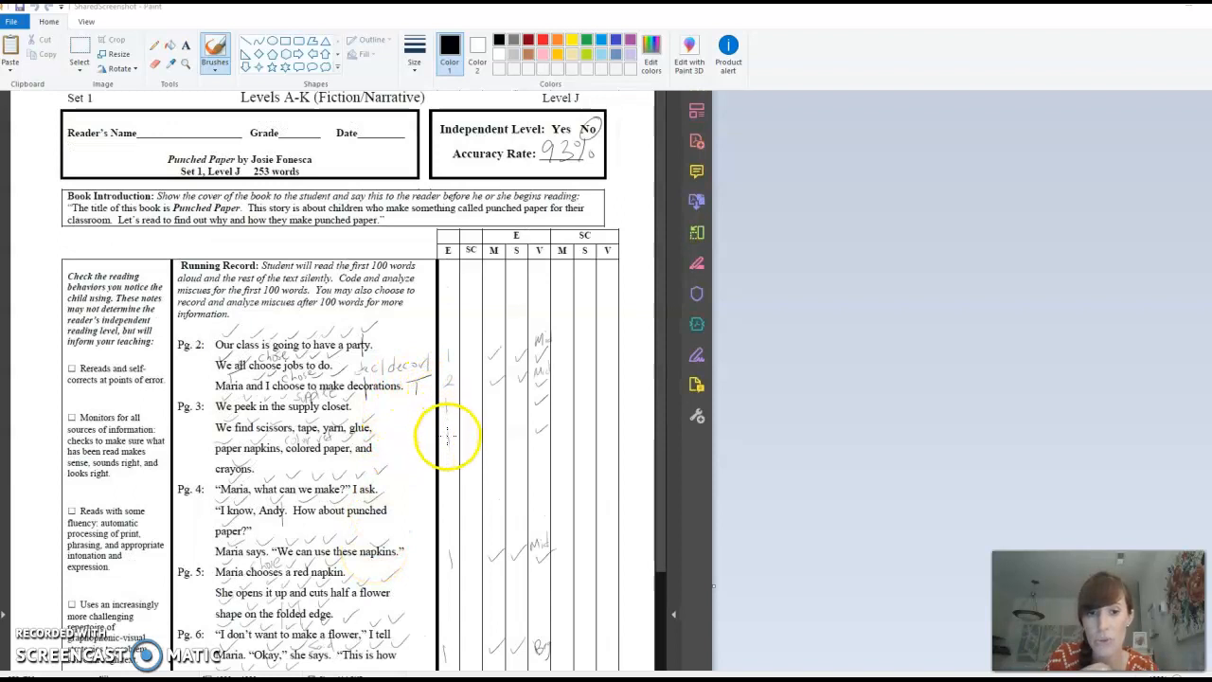
{"action": "mouse_move", "coordinate": [443, 609]}
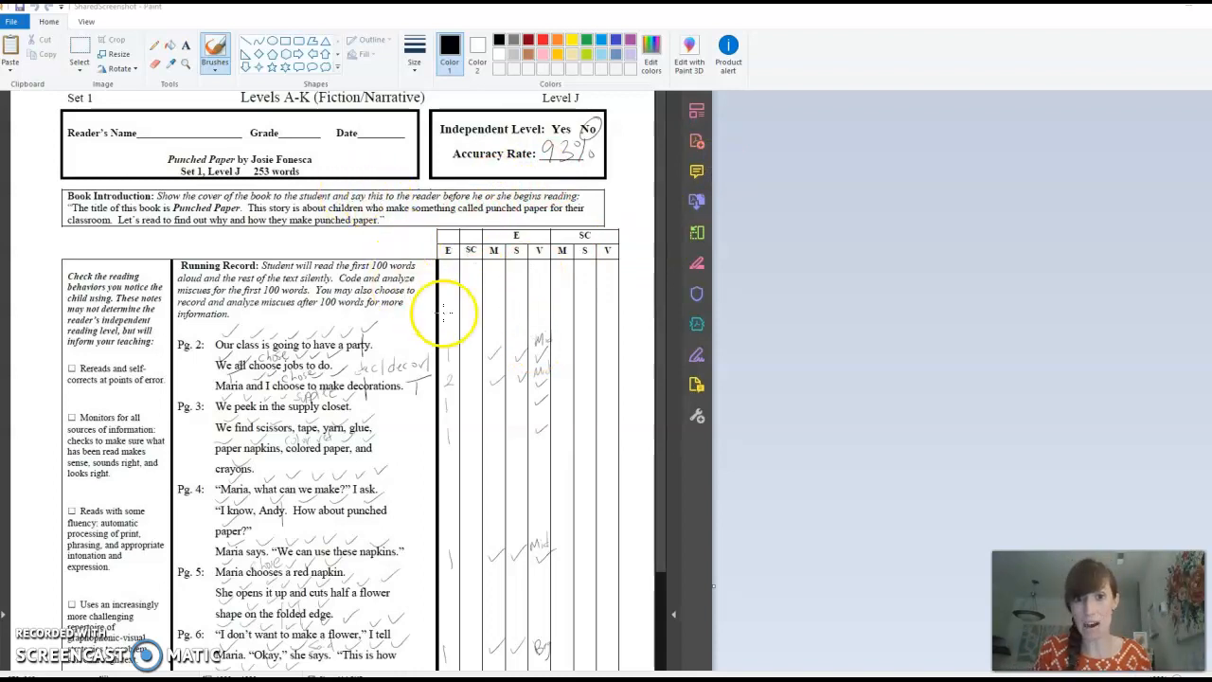
{"action": "mouse_move", "coordinate": [473, 256]}
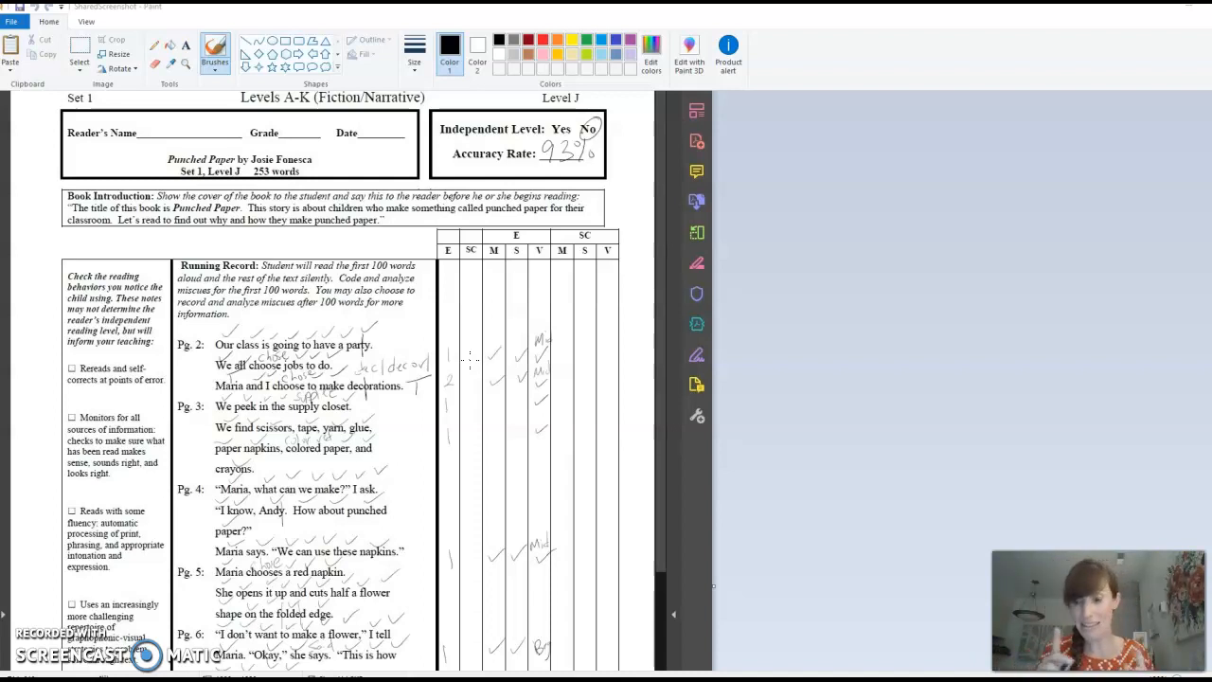
Scroll past the marked form toward the cueing chart material
{"action": "scroll", "scroll_direction": "down", "scroll_amount": 3}
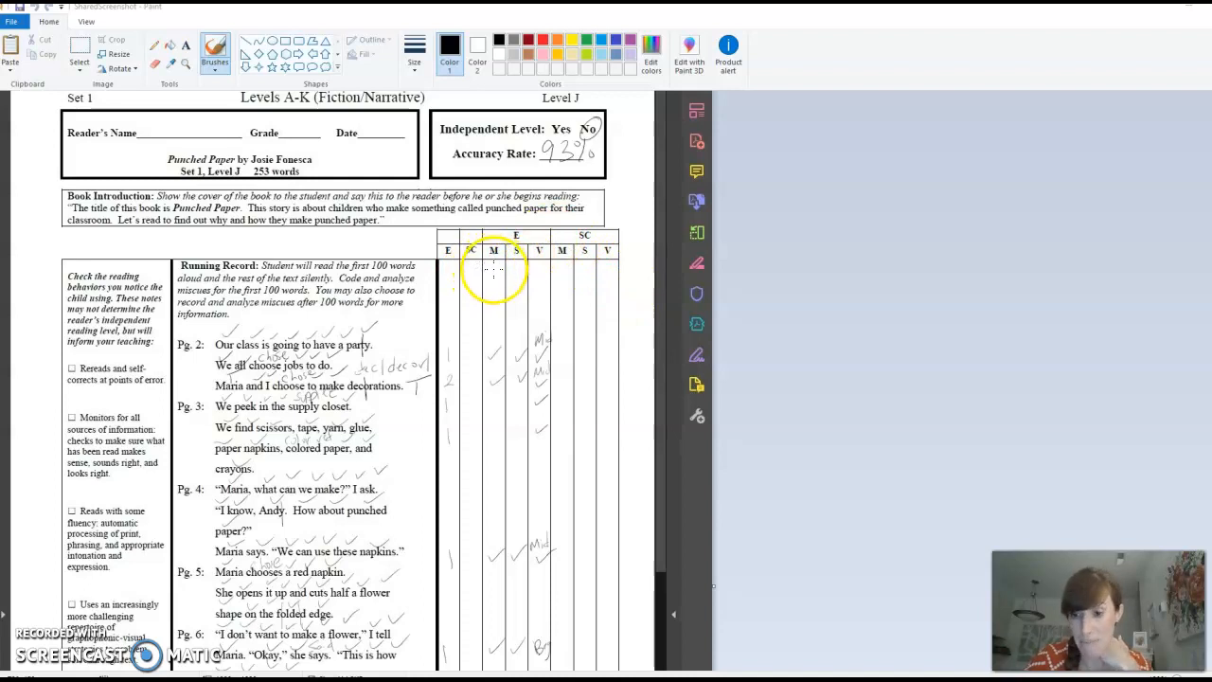
{"action": "mouse_move", "coordinate": [386, 576]}
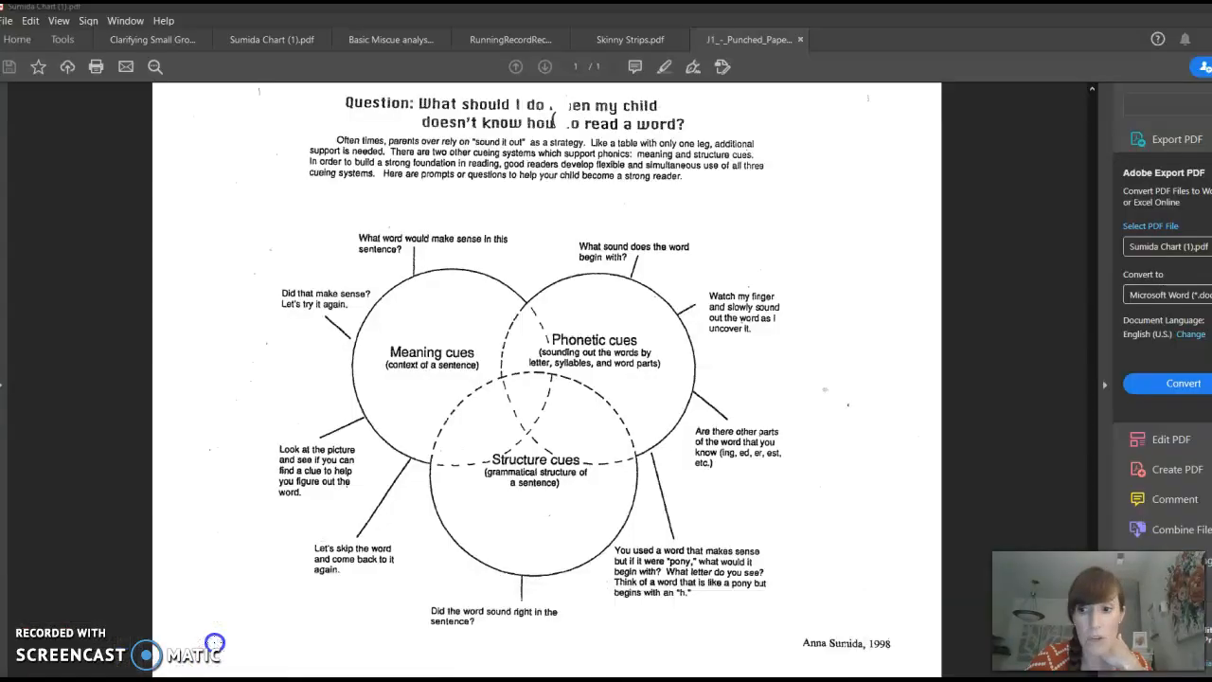
Switch to the Sumida Chart PDF showing meaning, phonetic and structure cues
{"action": "left_click", "coordinate": [273, 38]}
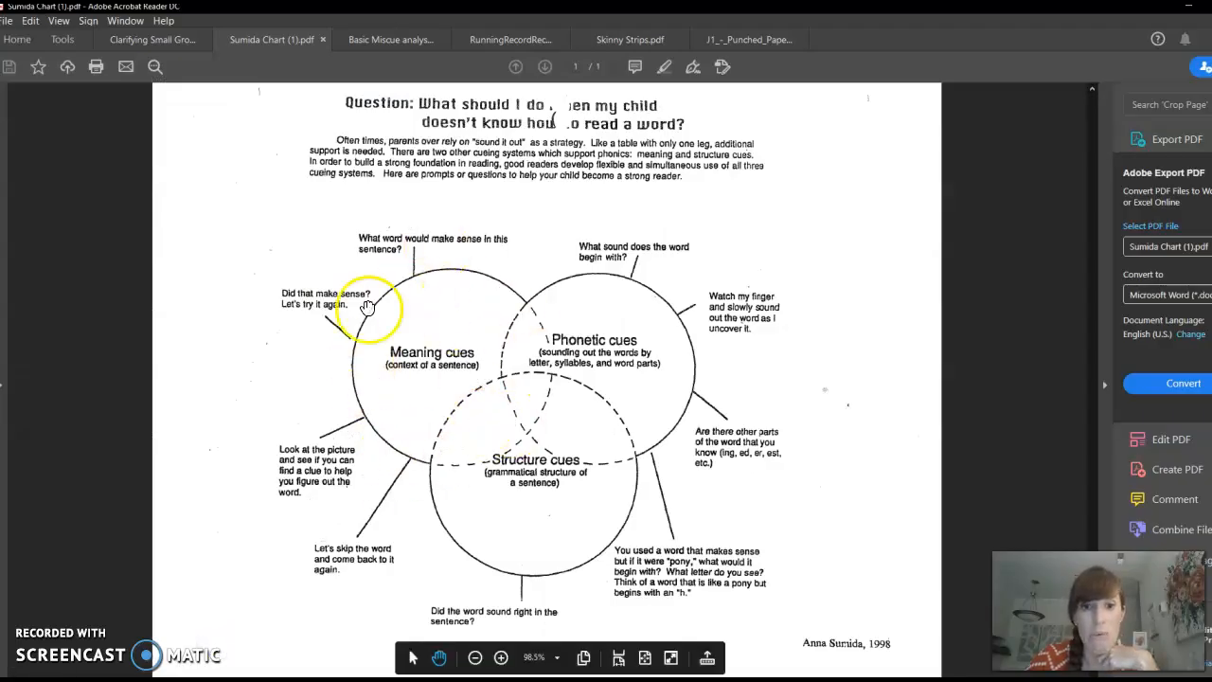
{"action": "mouse_move", "coordinate": [496, 397]}
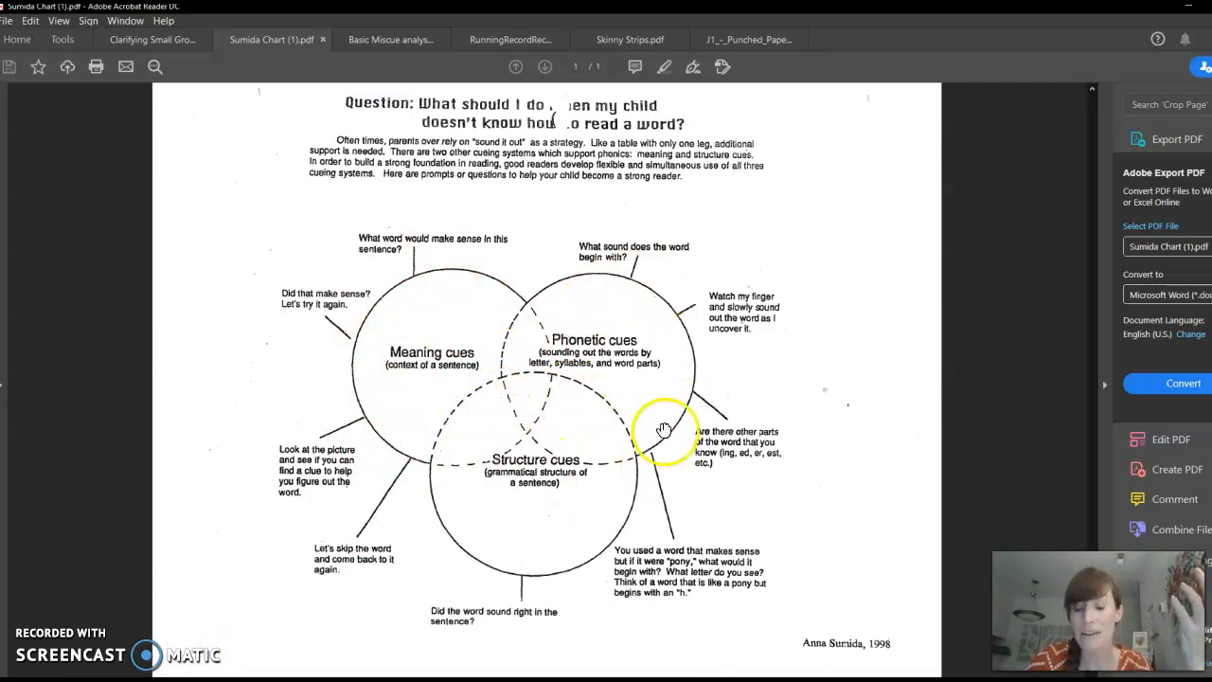
{"action": "mouse_move", "coordinate": [540, 483]}
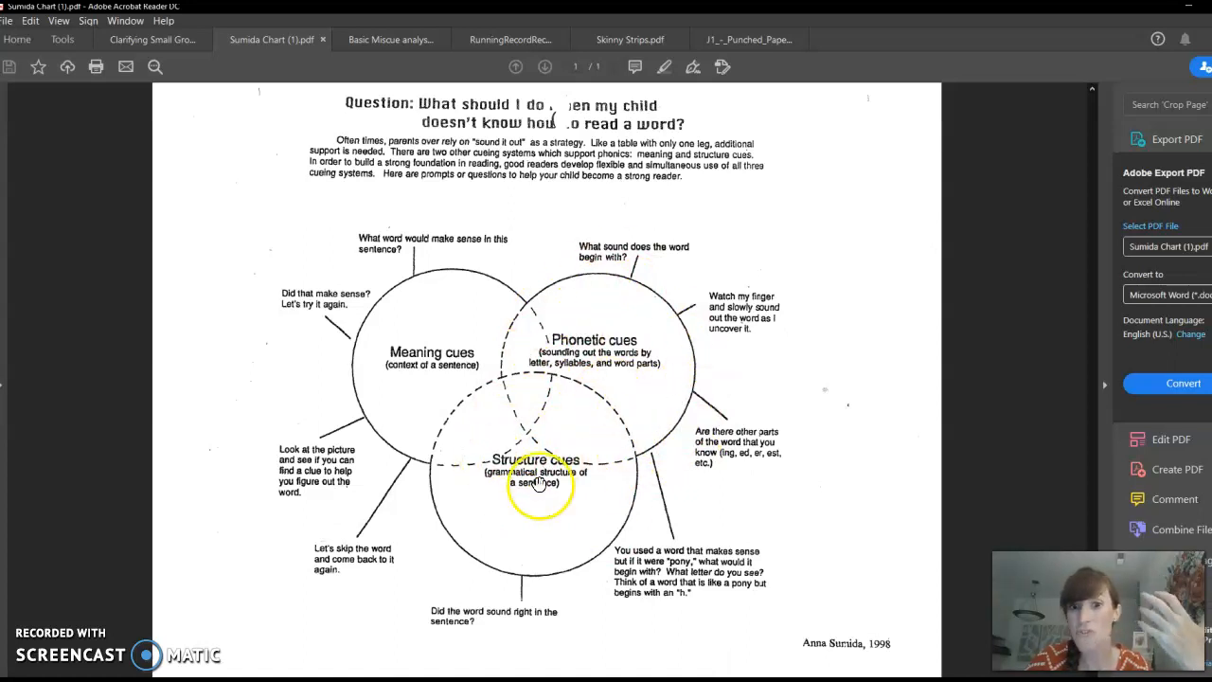
{"action": "mouse_move", "coordinate": [553, 318]}
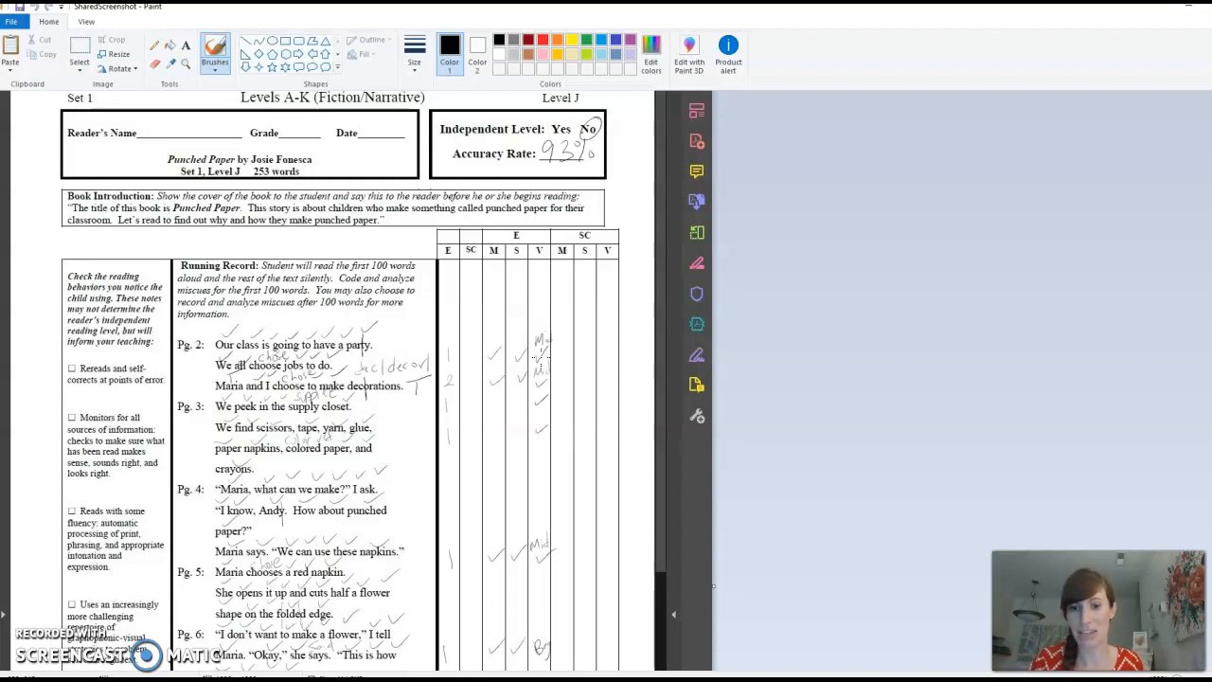
Write an M/S/V cue letter beside a page 2 miscue in the analysis columns
{"action": "left_click_drag", "start_coordinate": [531, 337], "coordinate": [564, 375]}
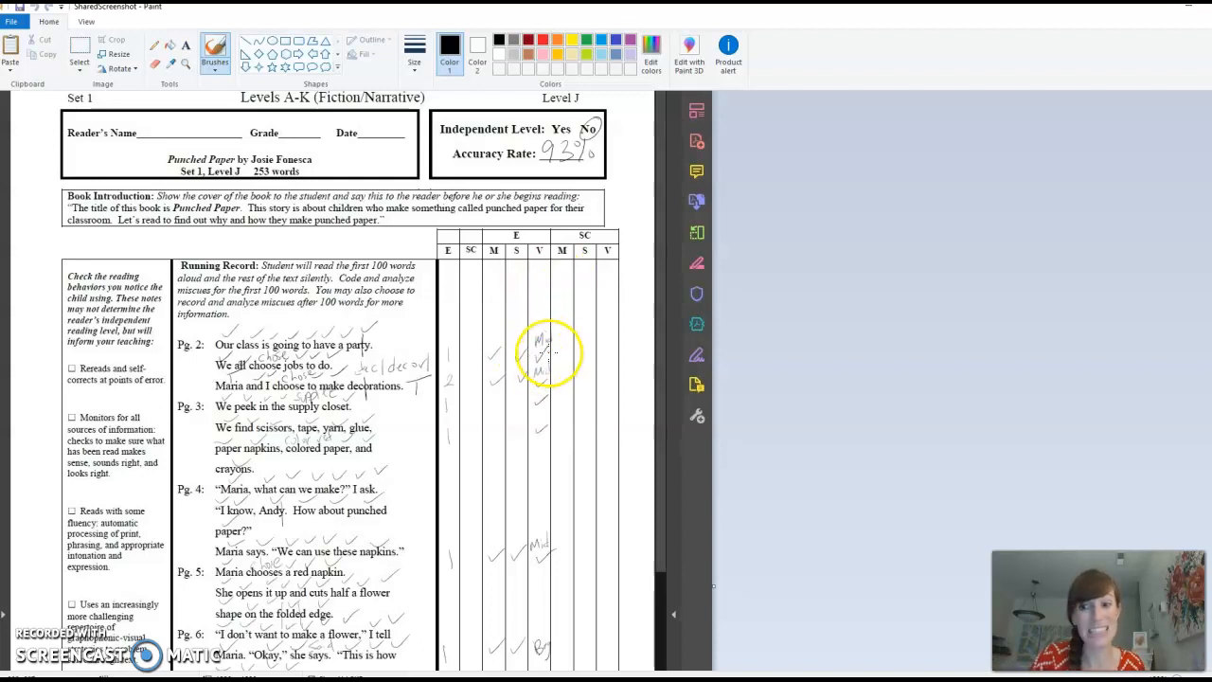